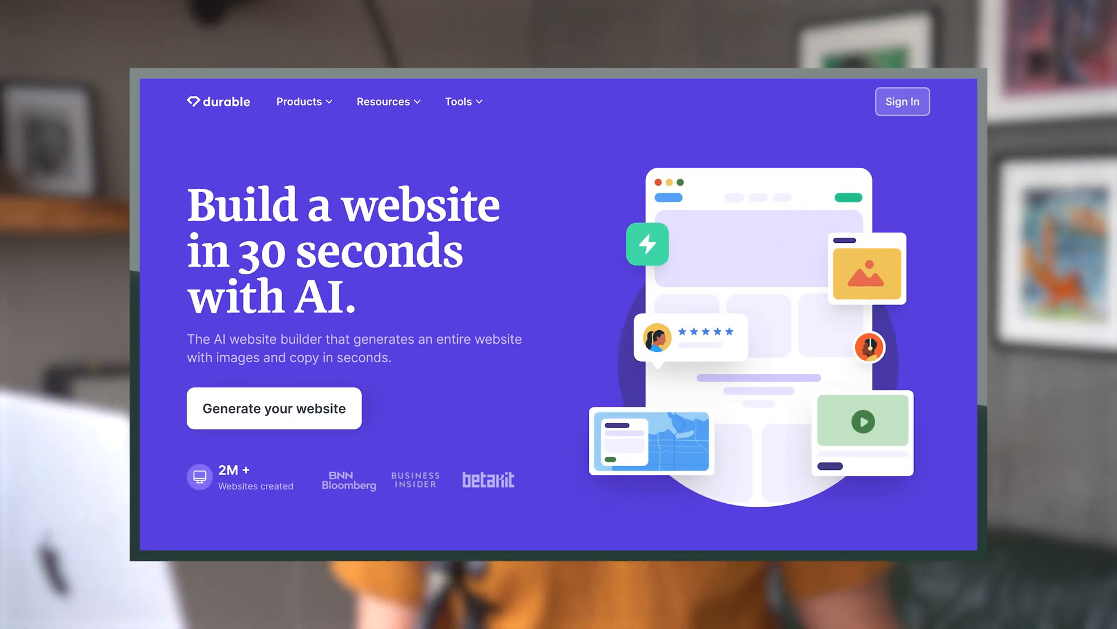
Launch Durable's 'Generate your website' AI builder and let it begin assembling the site
click(274, 408)
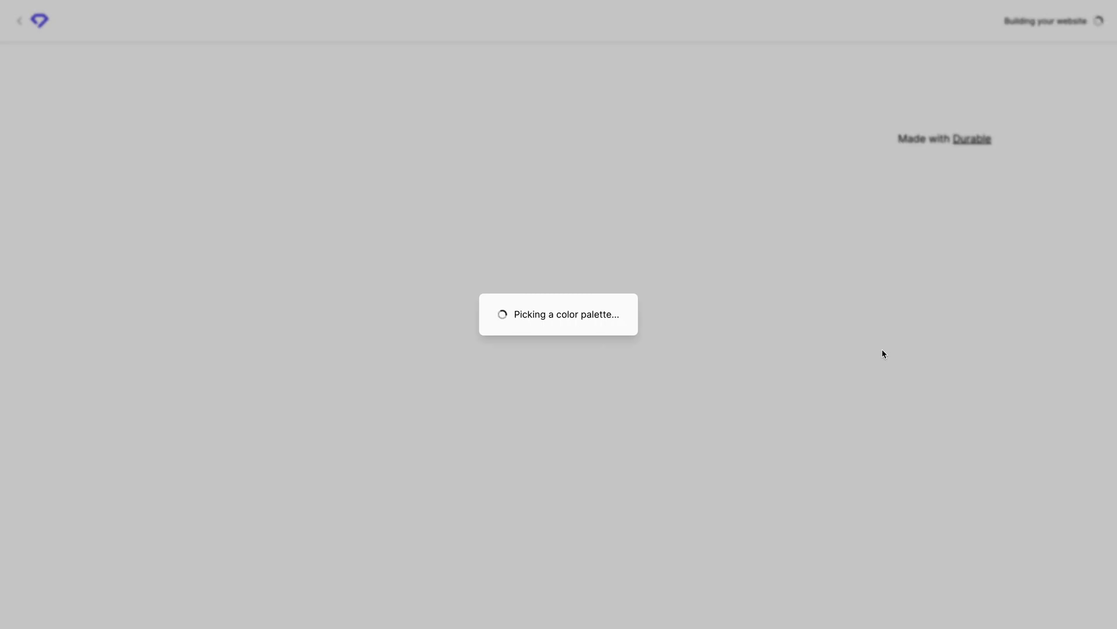